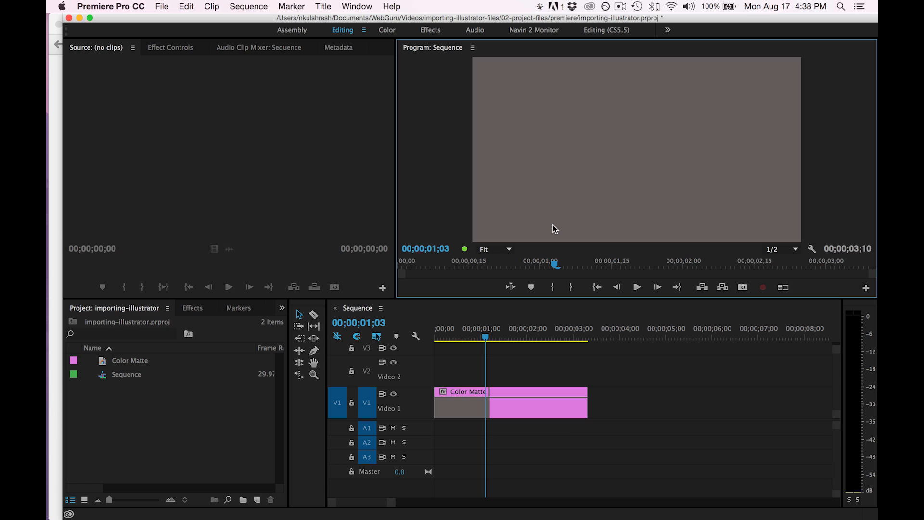
# Open the File menu to reach the Import command.
pyautogui.click(162, 7)
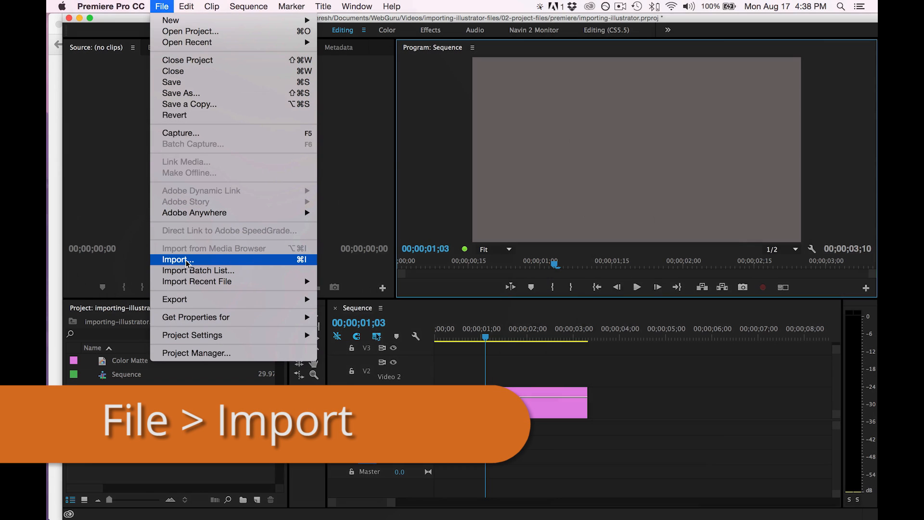
# Import webguru-logo.ai from the 01-media folder into the project.
pyautogui.click(177, 259)
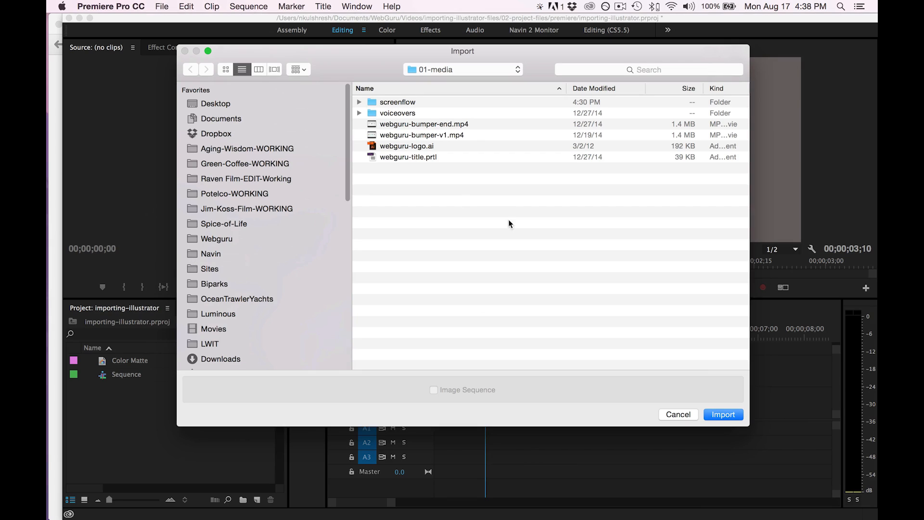
pyautogui.moveTo(441, 177)
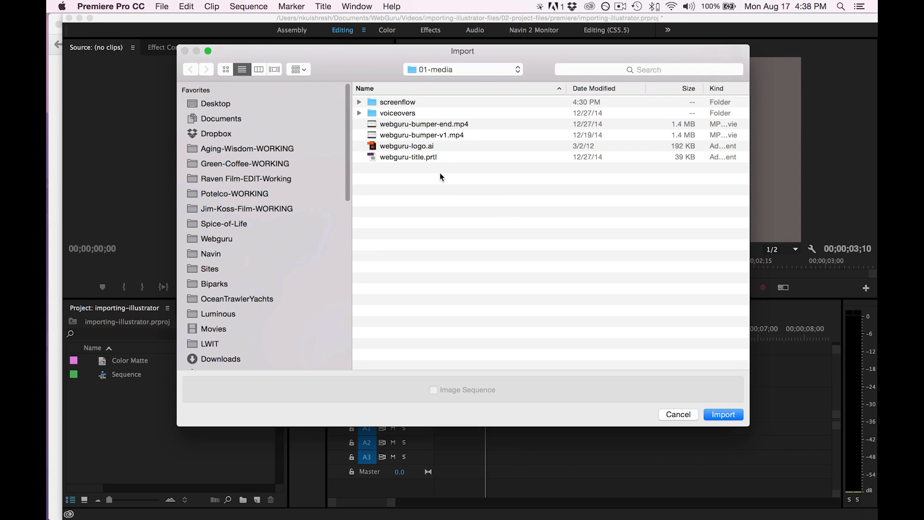
pyautogui.click(407, 145)
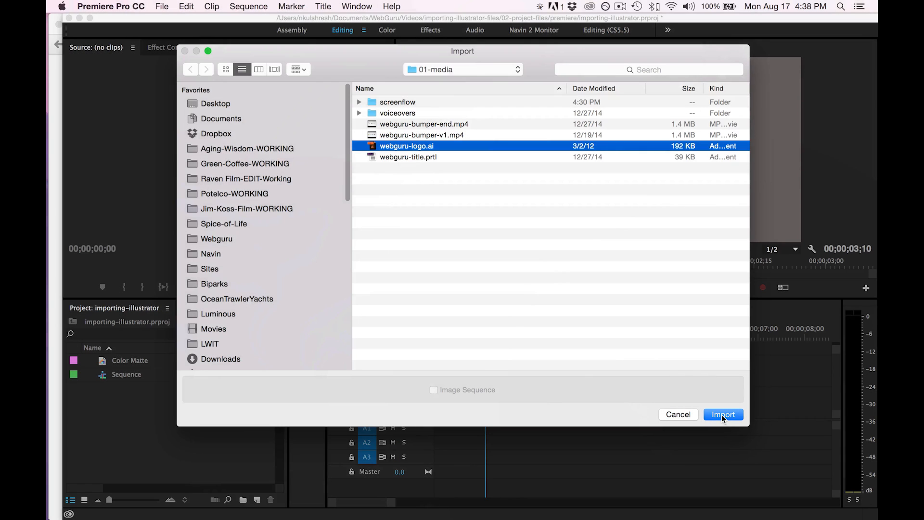
pyautogui.click(723, 414)
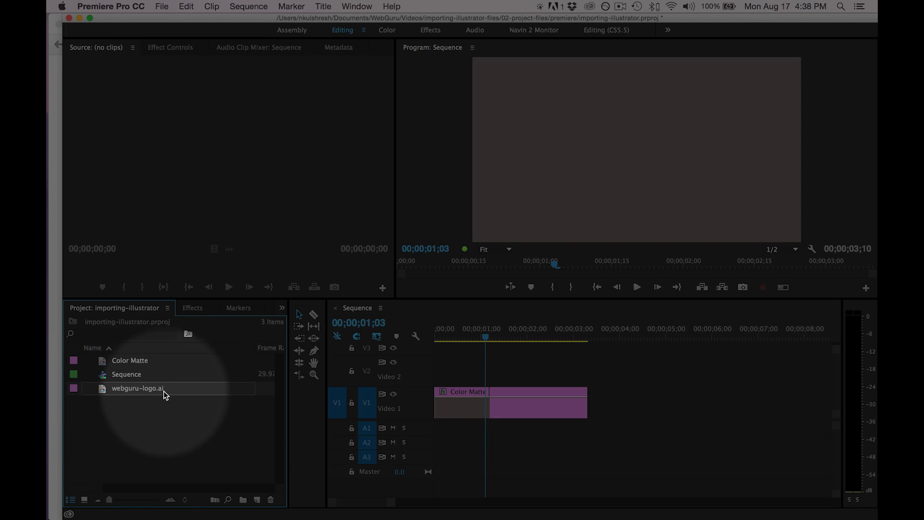
pyautogui.moveTo(138, 388)
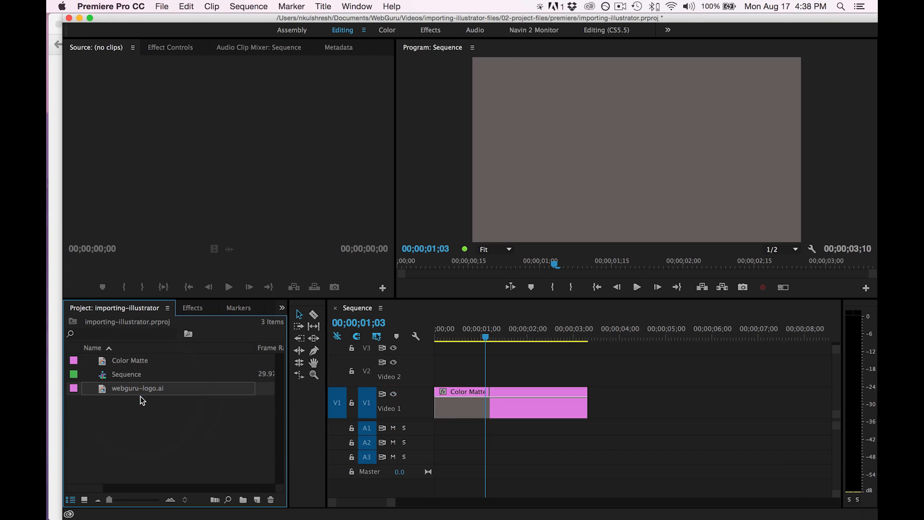
pyautogui.moveTo(141, 392)
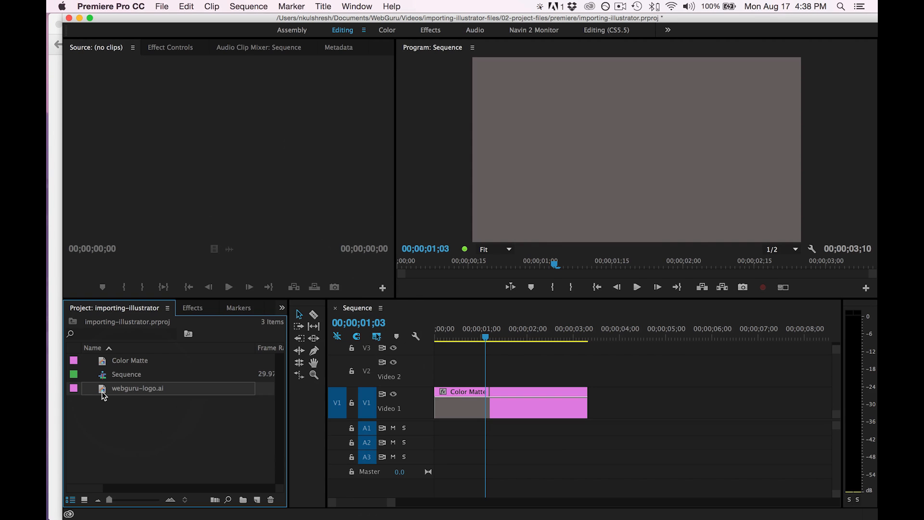
# Preview webguru-logo.ai in the Source monitor before placing it on Video 2.
pyautogui.doubleClick(138, 388)
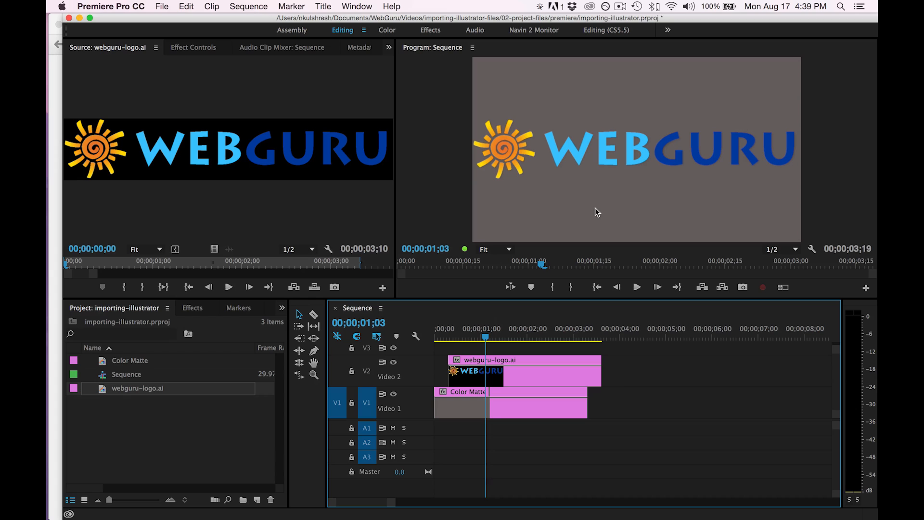
pyautogui.moveTo(586, 165)
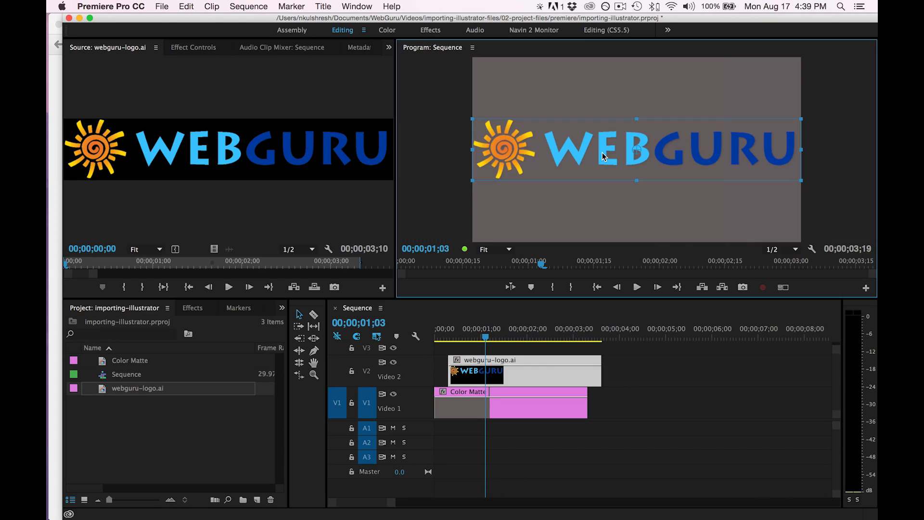
# Select the WEBGURU logo in the Program monitor and move it near the frame's top.
pyautogui.doubleClick(636, 150)
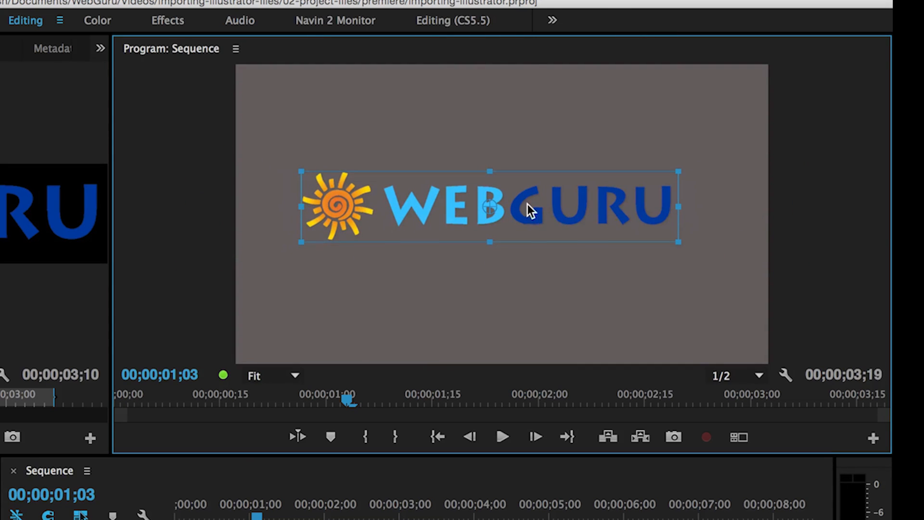
pyautogui.moveTo(528, 205); pyautogui.dragTo(541, 127)
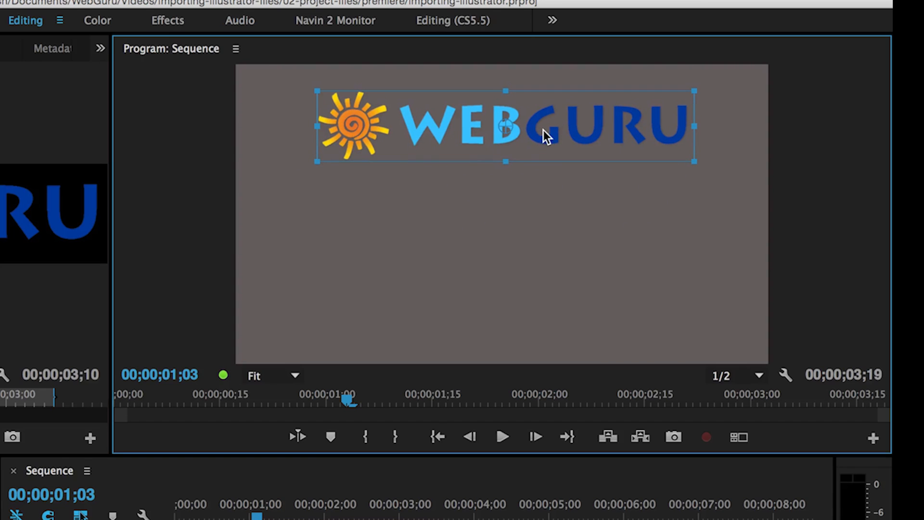